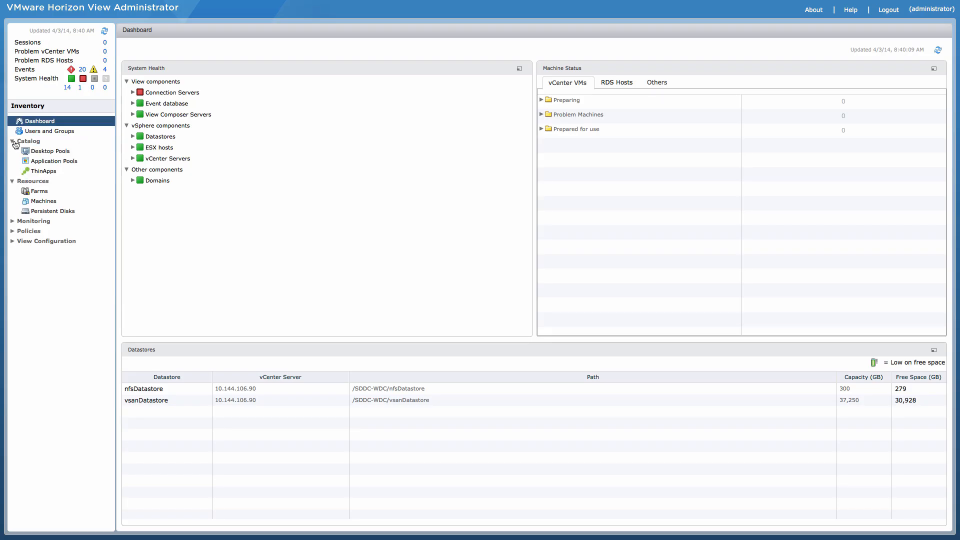
Step: From Desktop Pools, add an automated, dedicated pool built from View Composer linked clones
left_click(49, 151)
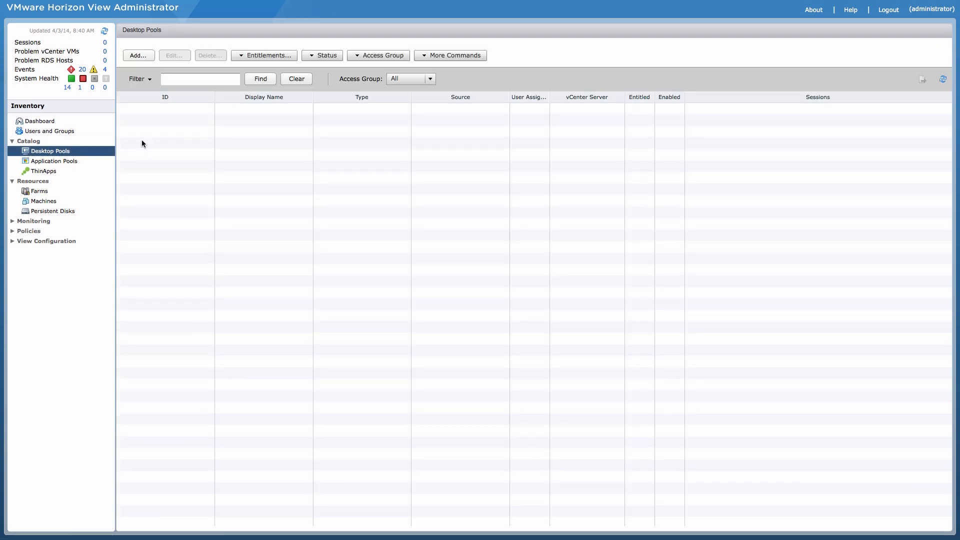
left_click(138, 55)
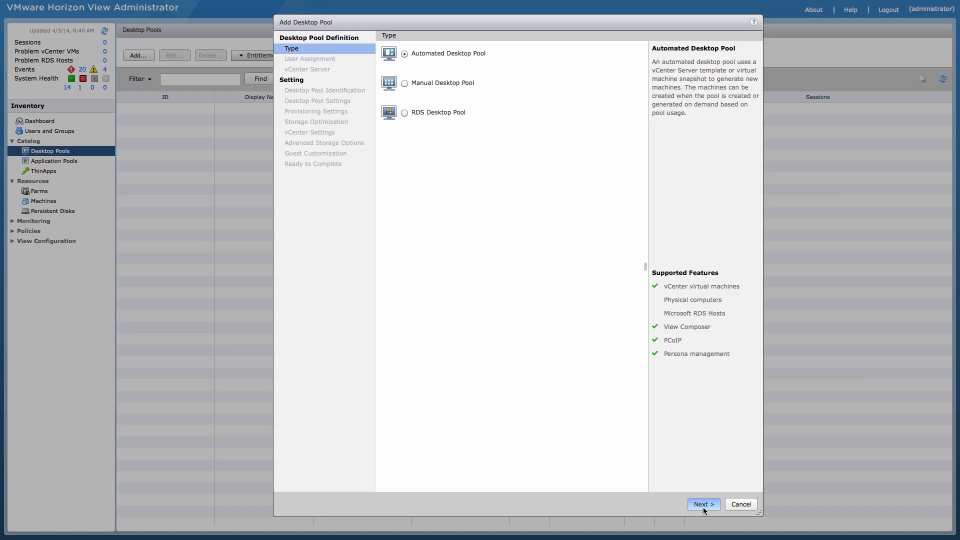
left_click(703, 504)
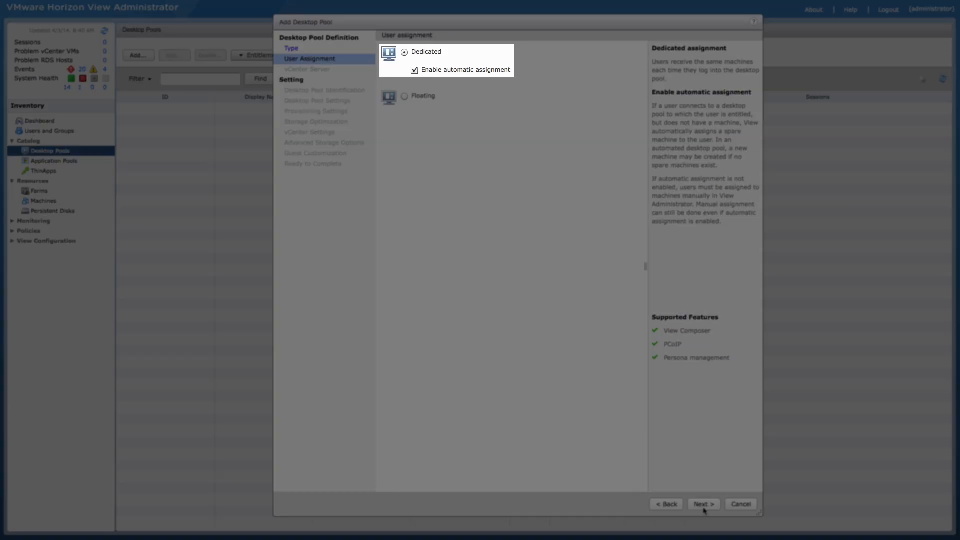
left_click(703, 504)
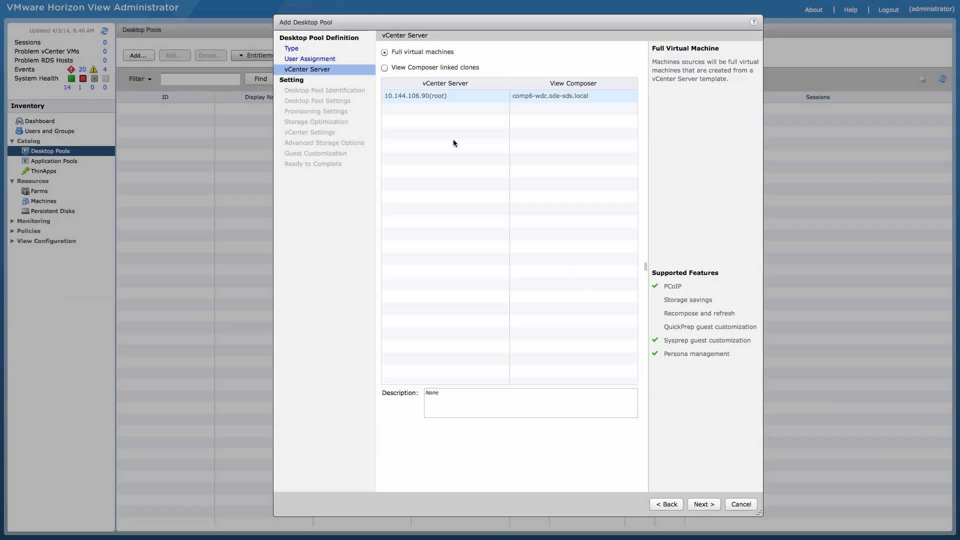
left_click(384, 67)
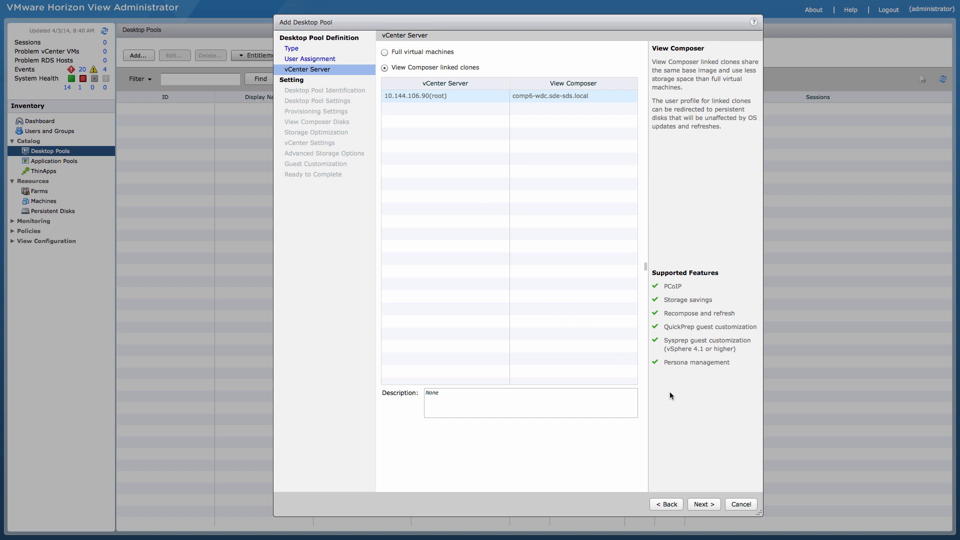
left_click(703, 504)
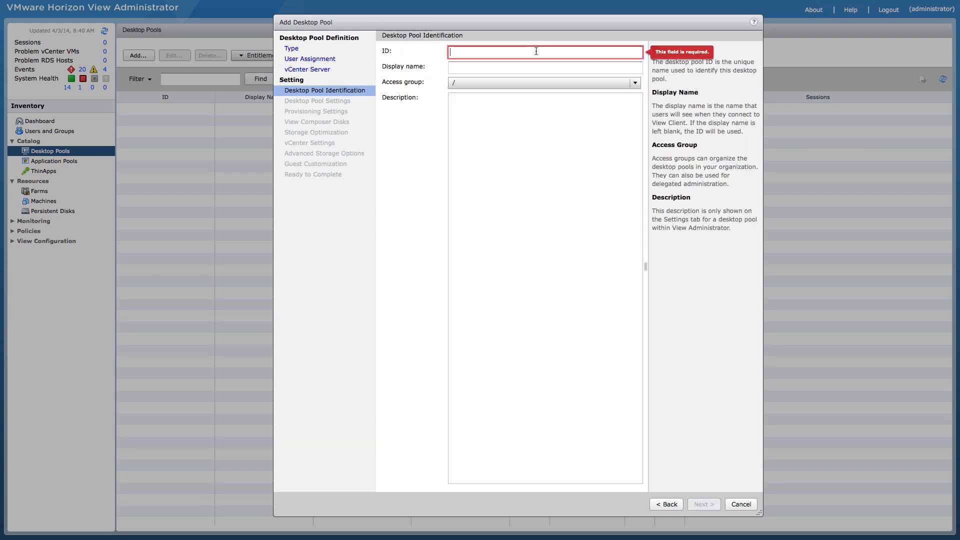
Step: Give the pool ID VDI-VSAN-POD with a 'View 6.0 Desk' description and continue to pool settings
type("VDI-VSAN-POD")
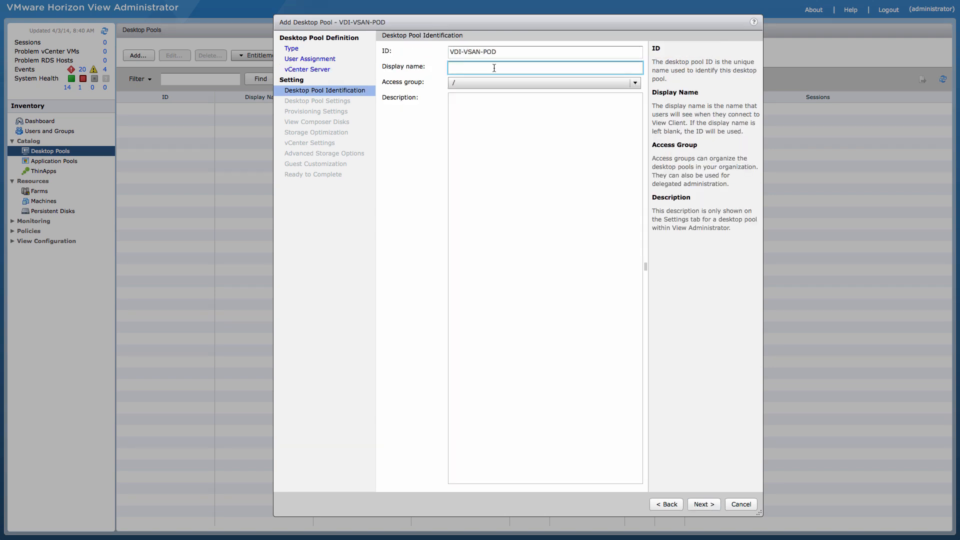
type("View 6.0 Desk")
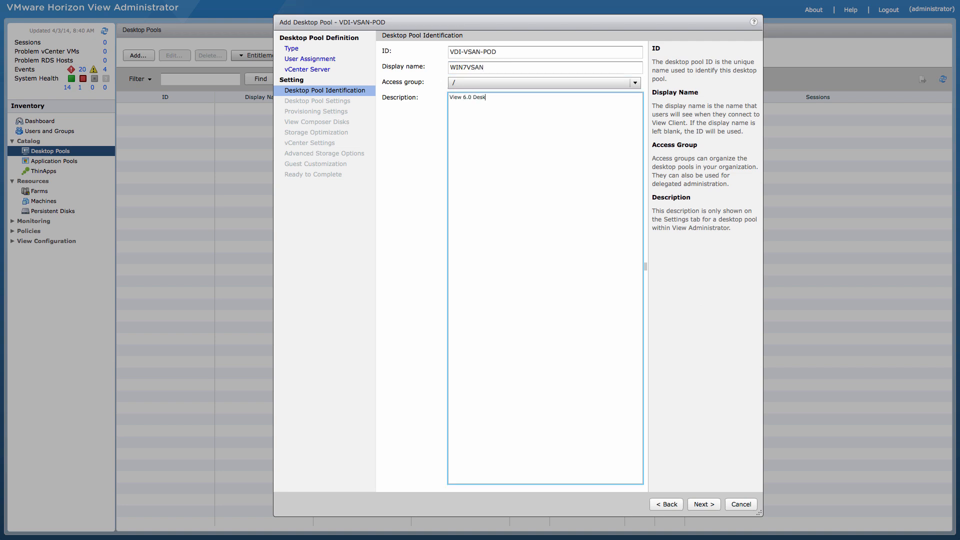
left_click(702, 504)
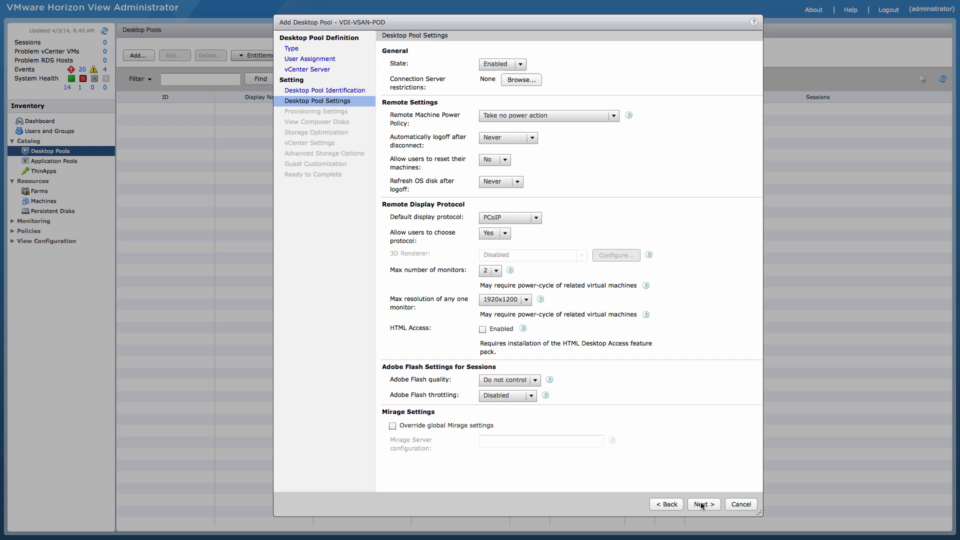
Step: Use naming pattern win7vsan-{n:fixed=4}-x, a 200-machine maximum and 512 MB composer disks
left_click(702, 504)
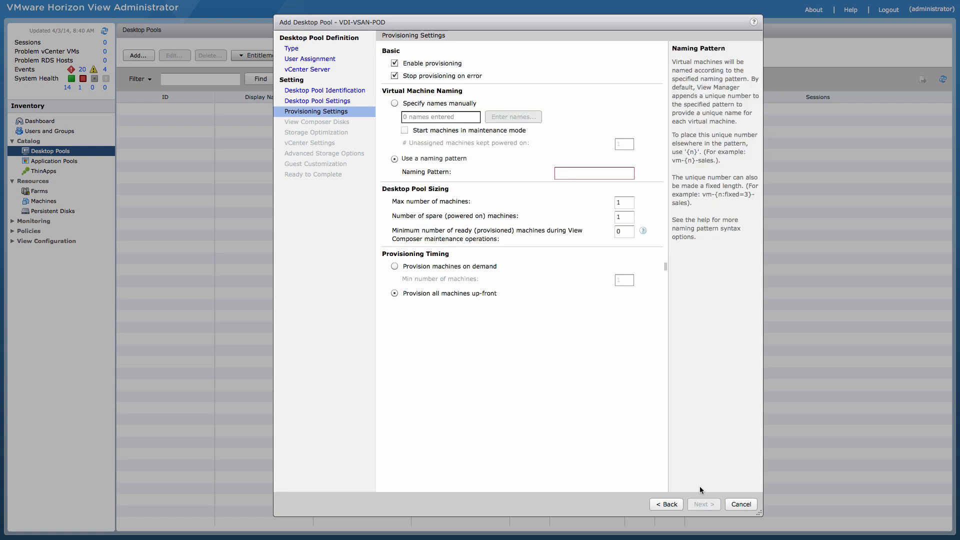
type("win7vsan-{n:fixed=4}-x")
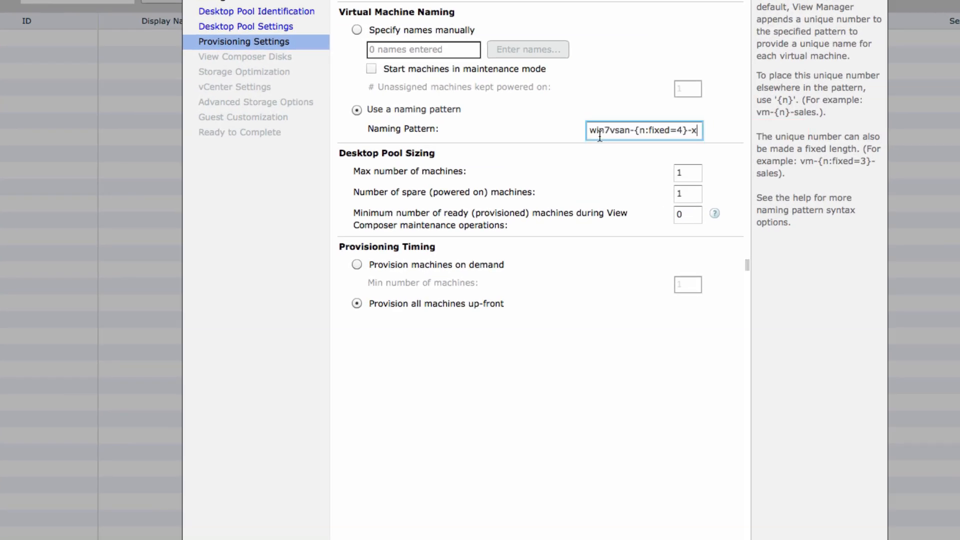
left_click(687, 173)
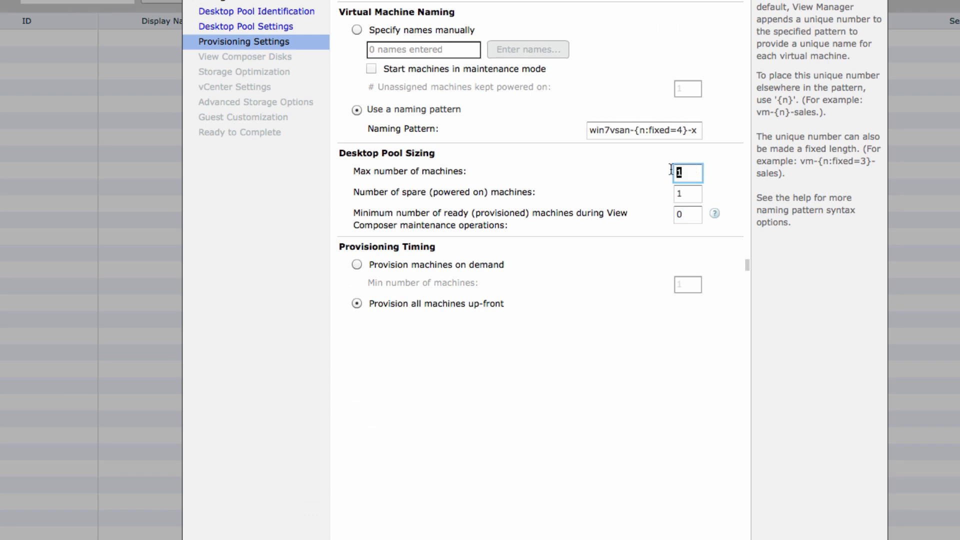
type("200")
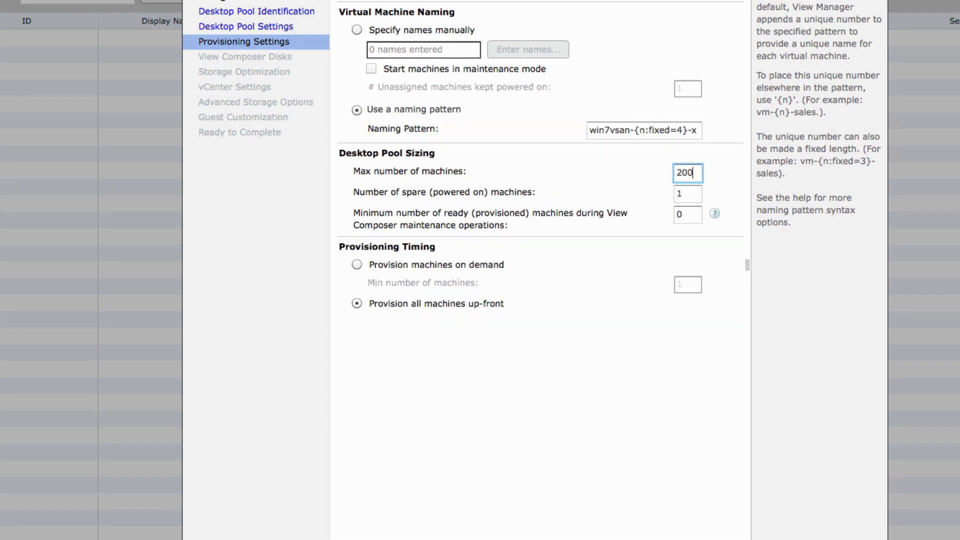
left_click(703, 504)
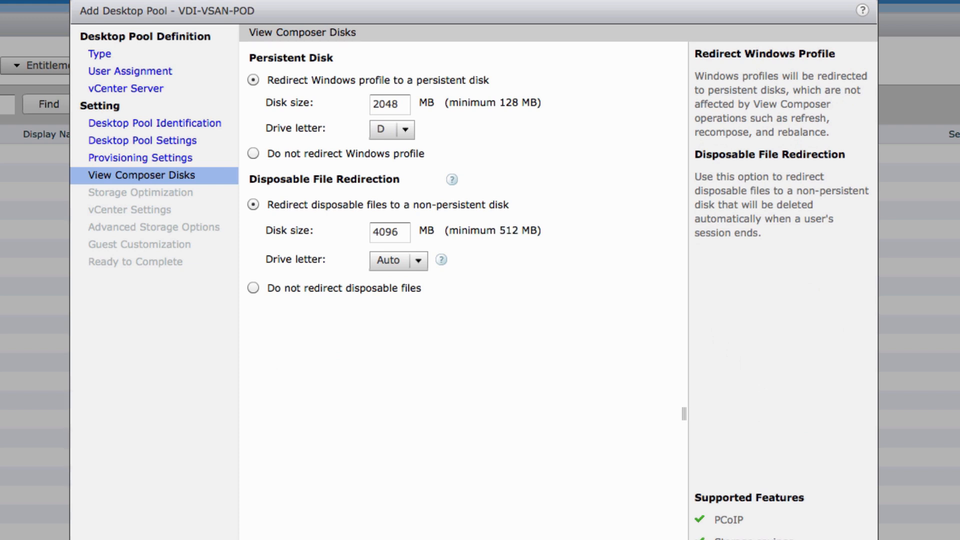
type("512")
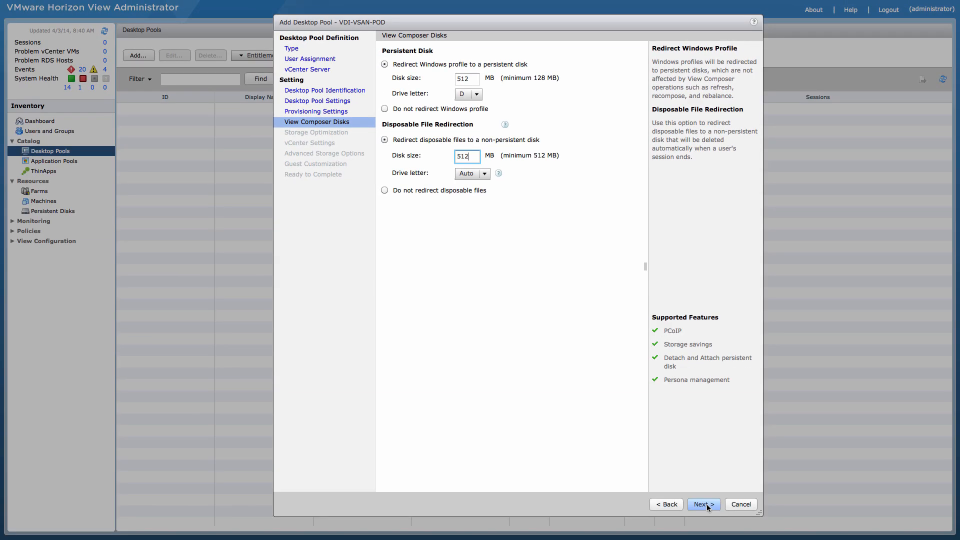
Step: Set storage optimization to Use VMware Virtual SAN and proceed to vCenter settings
left_click(703, 504)
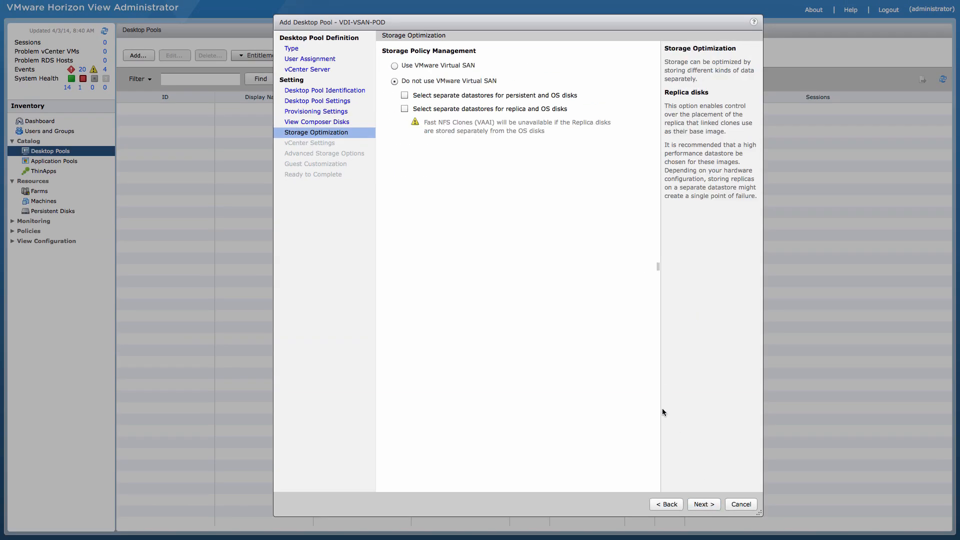
mouse_move(409, 88)
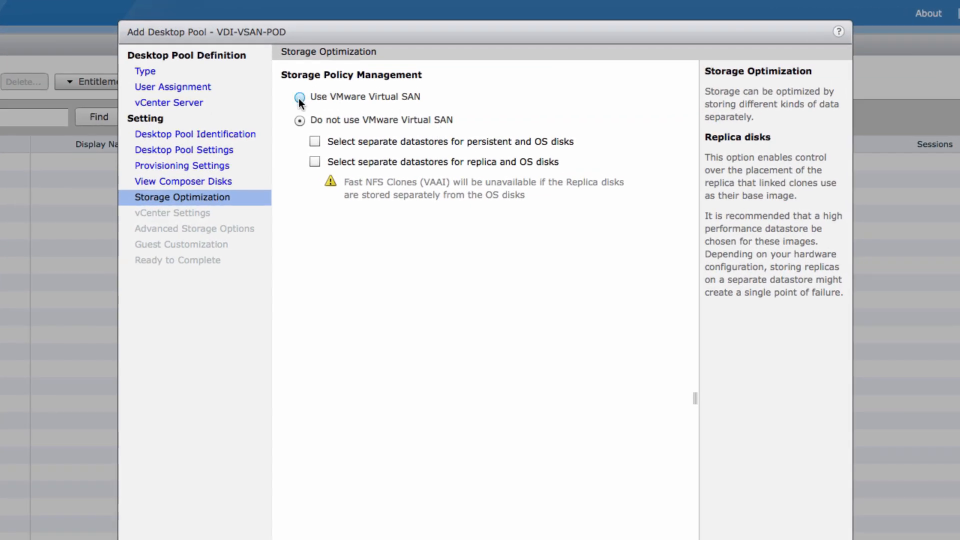
left_click(299, 97)
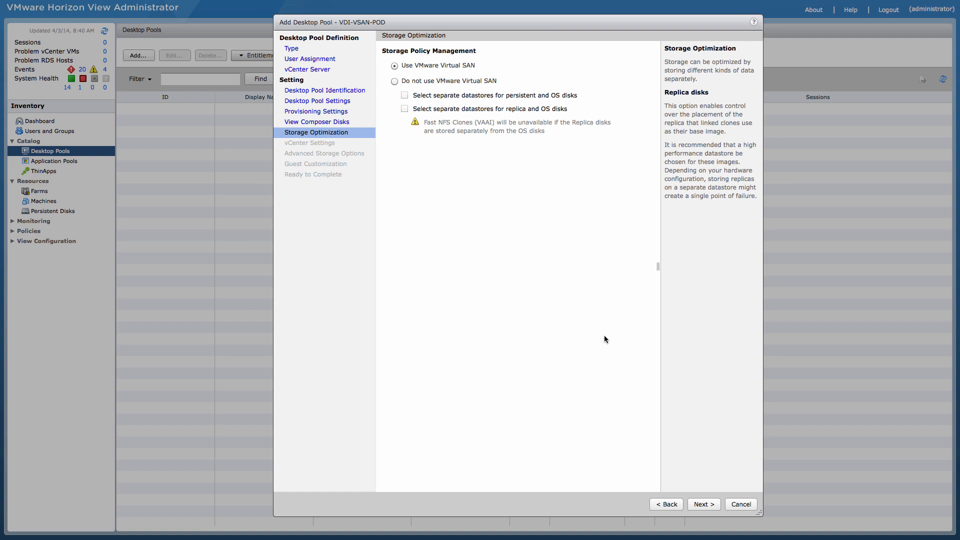
left_click(703, 504)
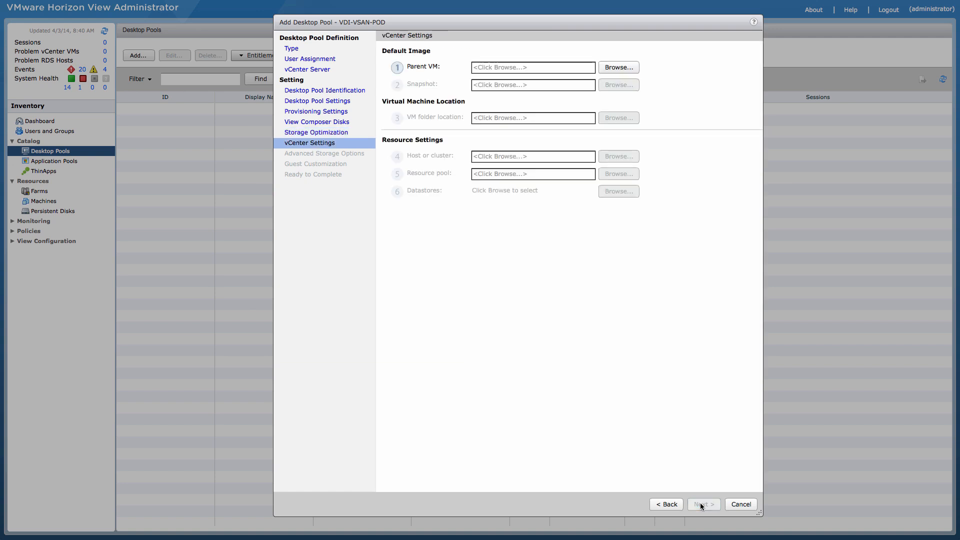
Step: Choose the Win7 Base Snapshot image and vsanDatastore for the linked clones, then continue
left_click(618, 67)
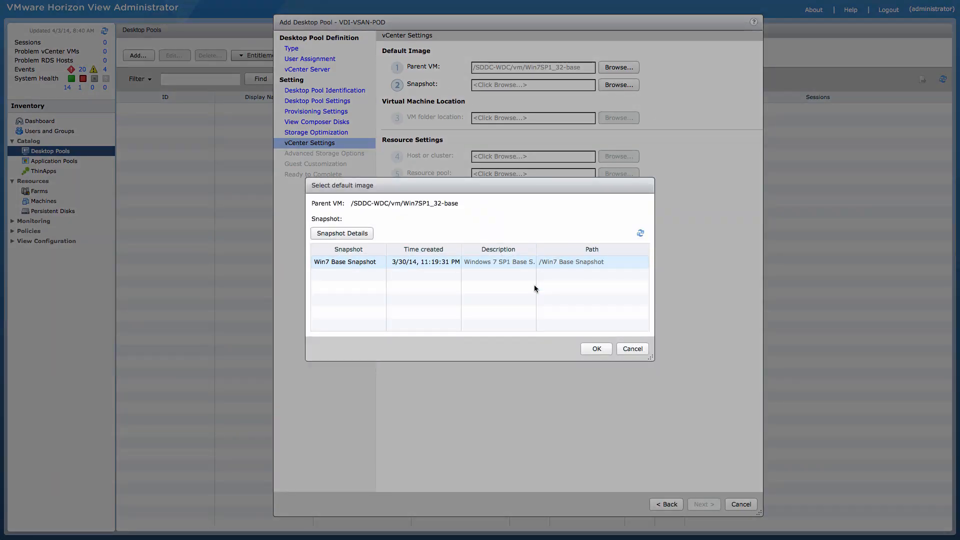
left_click(595, 348)
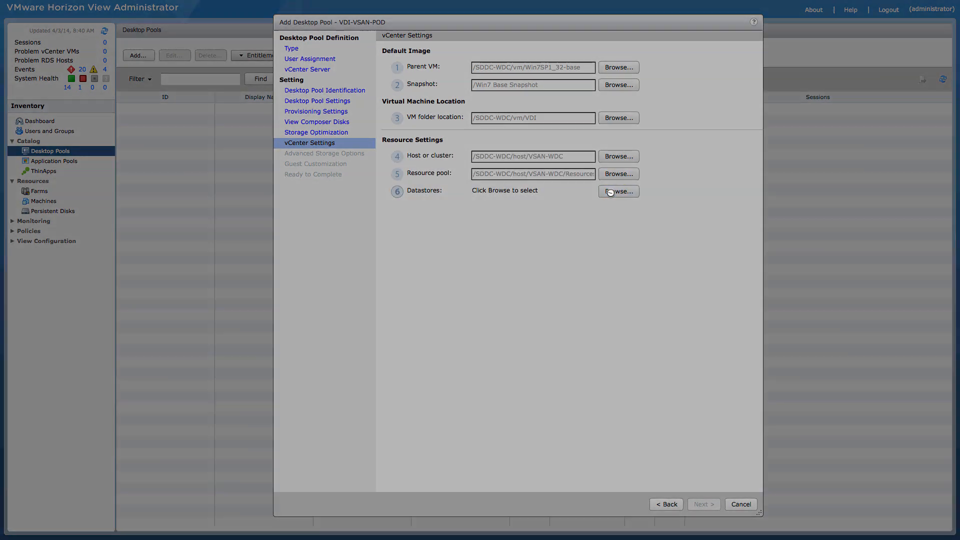
left_click(618, 192)
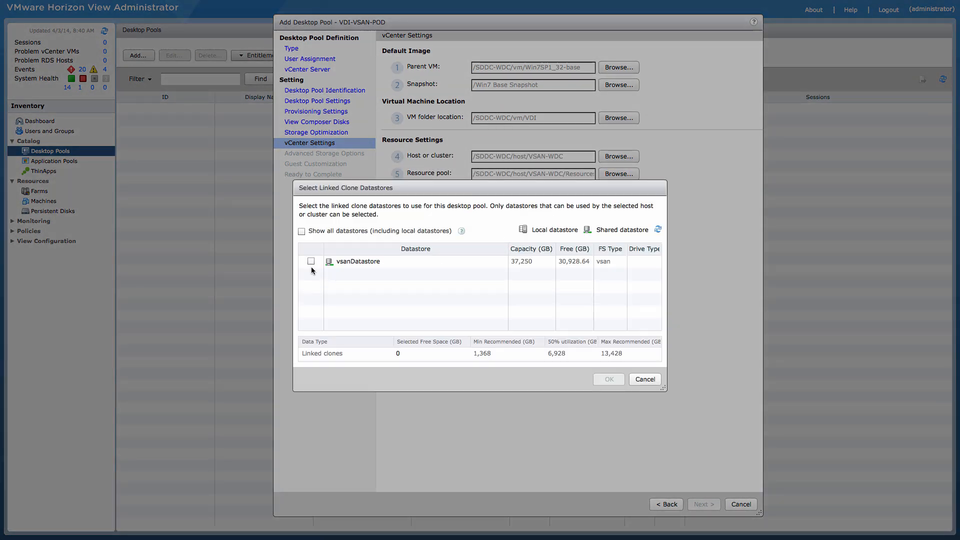
left_click(311, 261)
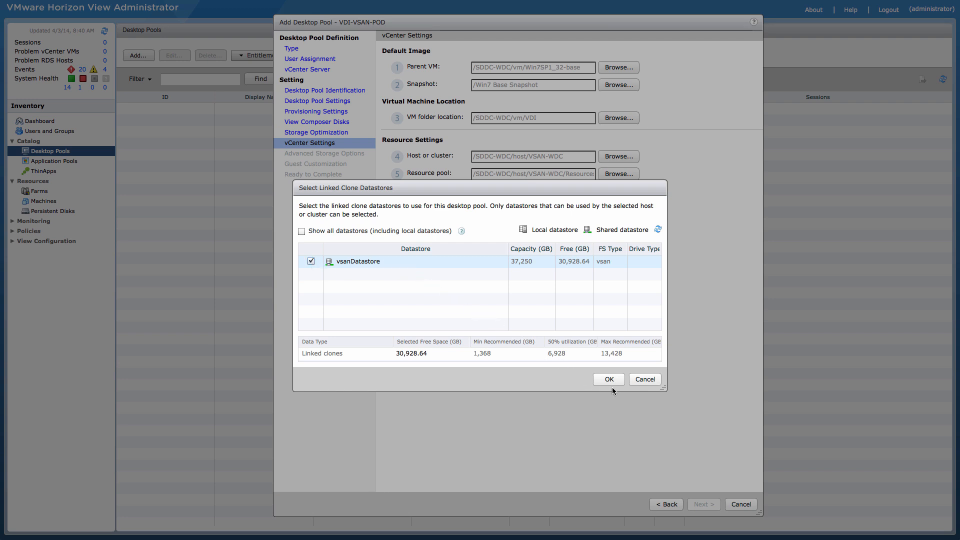
left_click(607, 378)
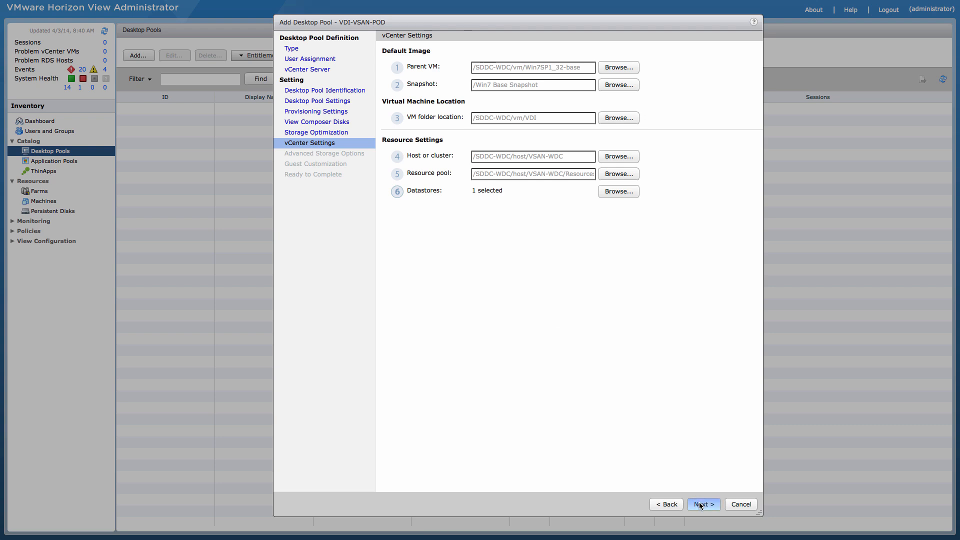
left_click(702, 504)
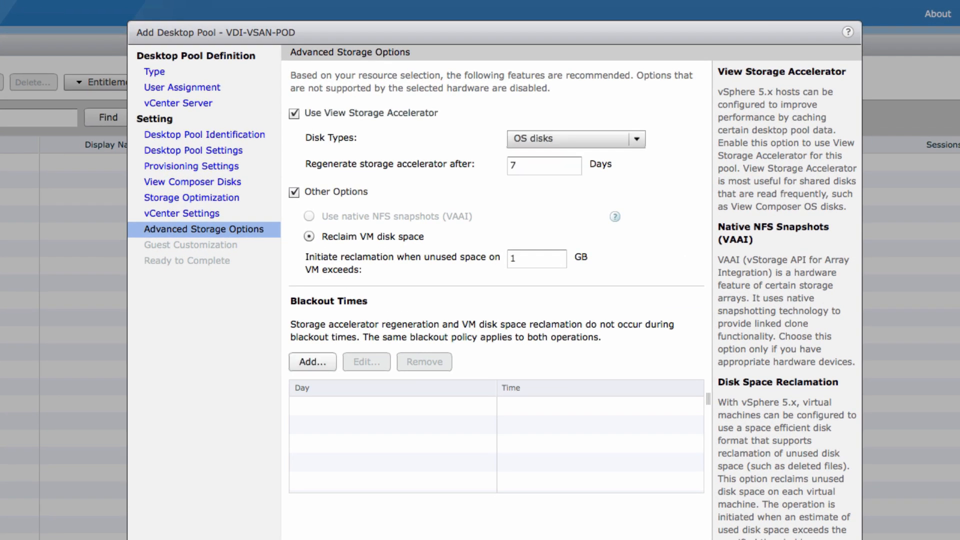
Step: Disable disk space reclamation and finish the wizard so VDI-VSAN-POD is created
left_click(294, 192)
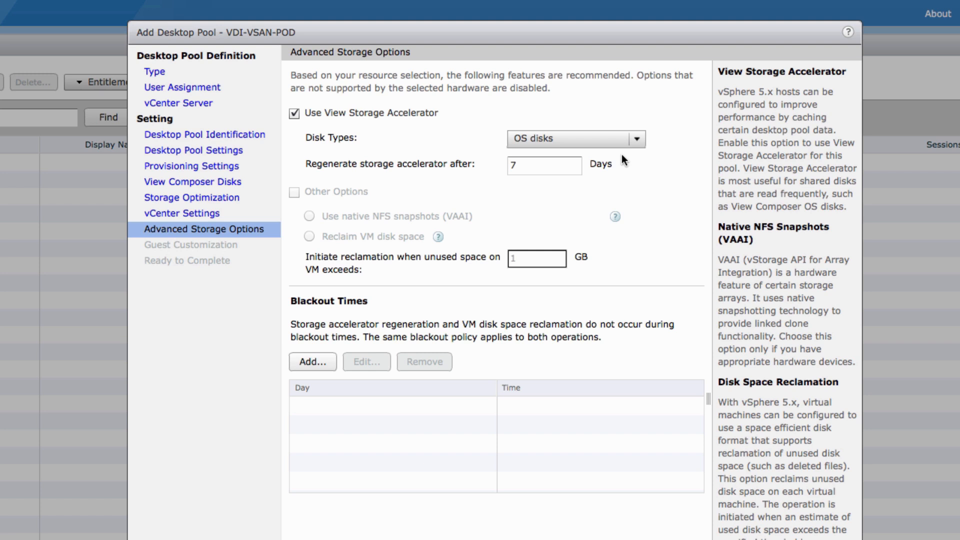
left_click(637, 138)
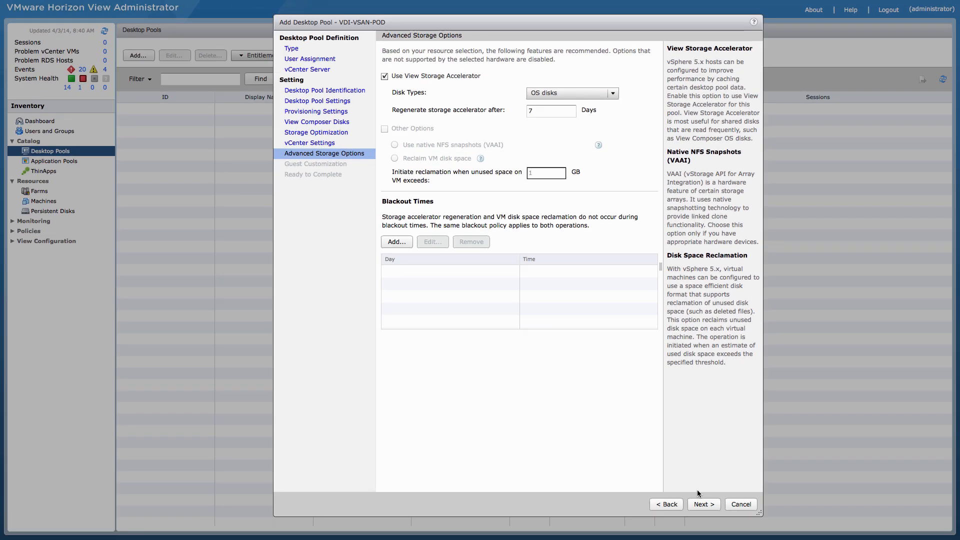
left_click(702, 504)
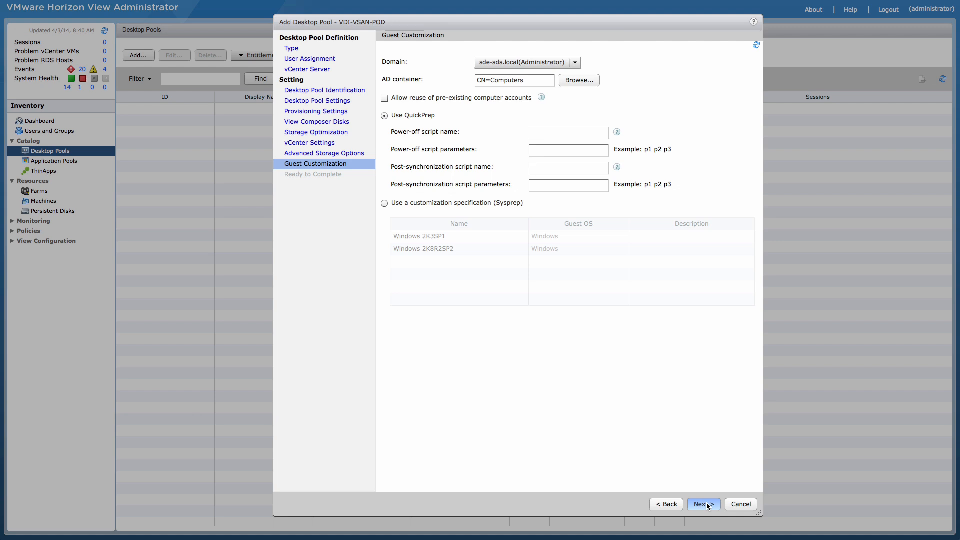
left_click(740, 504)
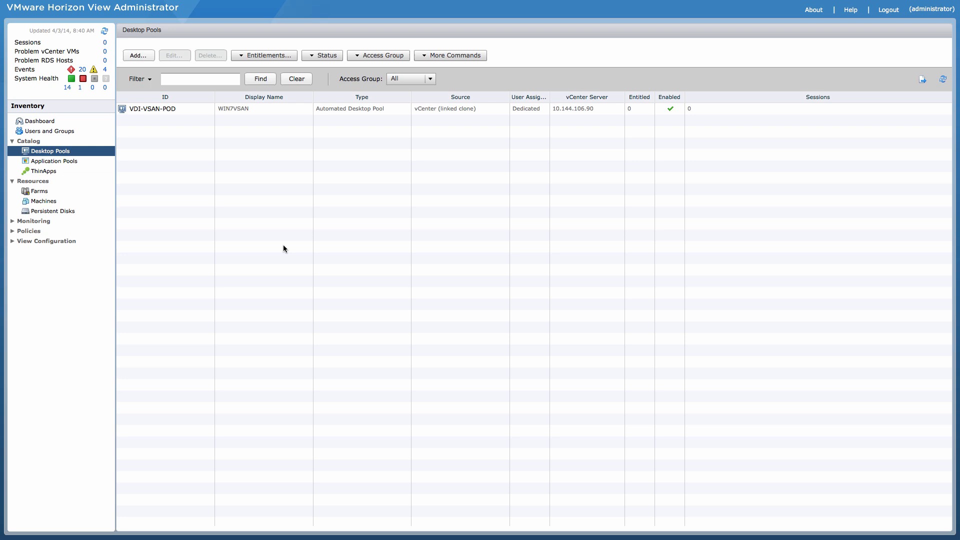
Step: Switch to the vSphere Web Client showing win7vsan machines powering on
left_click(43, 201)
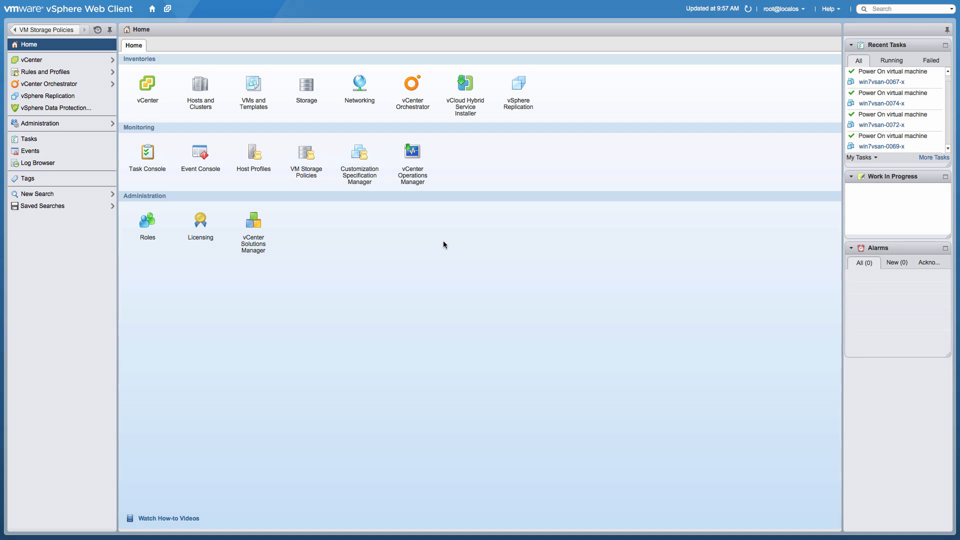
Step: List the four View auto-created VM storage policies under Monitoring
left_click(306, 155)
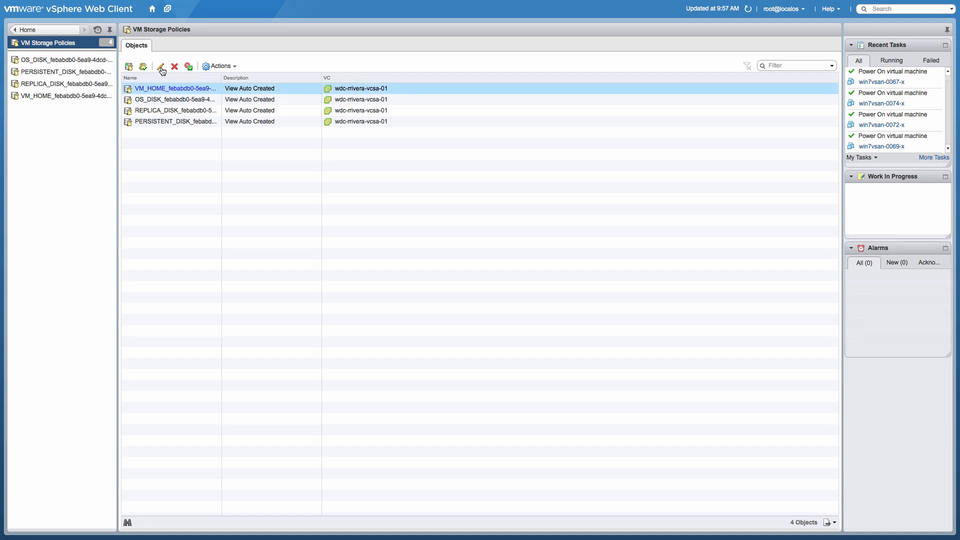
left_click(160, 66)
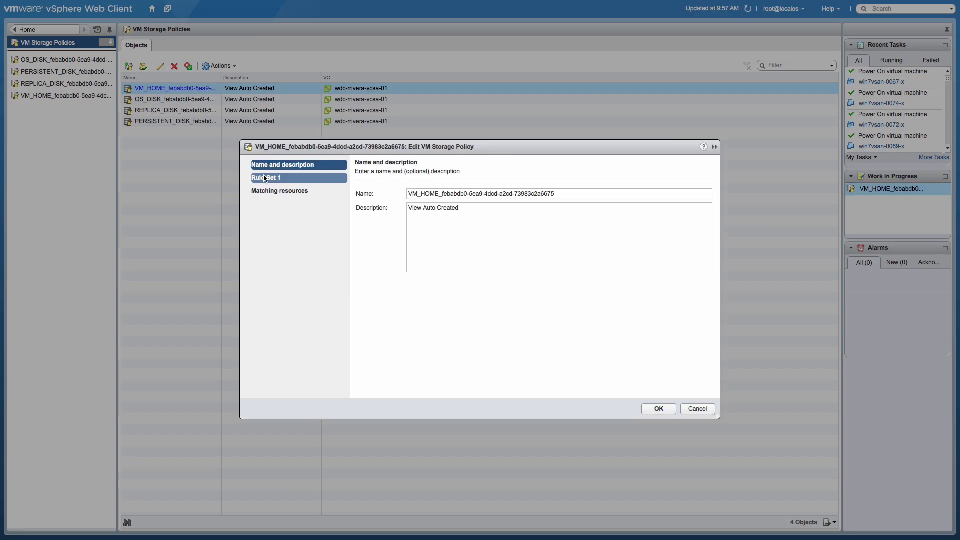
left_click(266, 178)
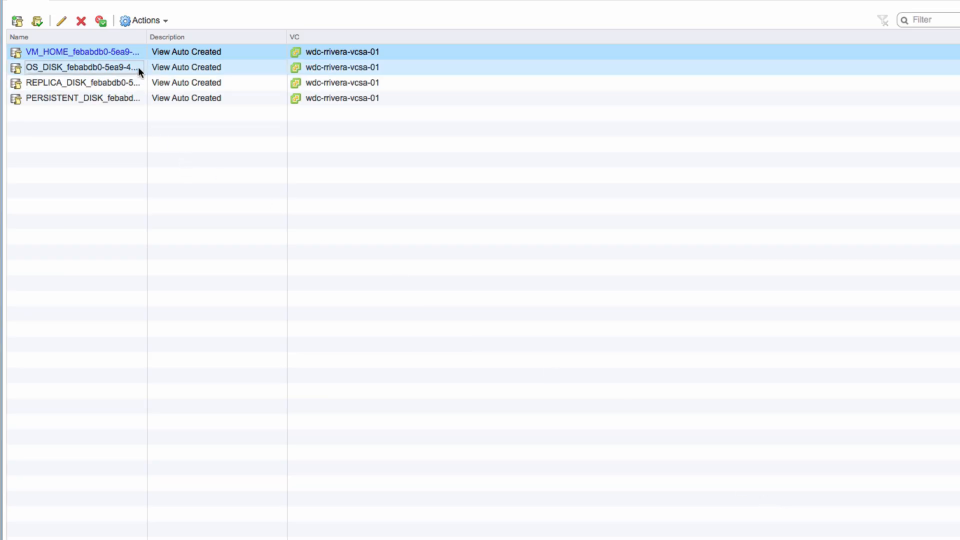
left_click(61, 20)
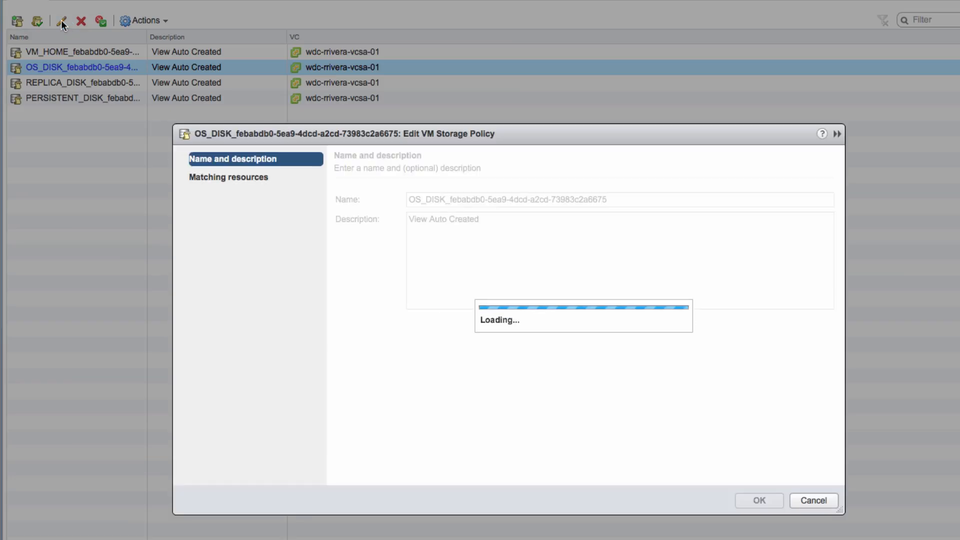
left_click(222, 178)
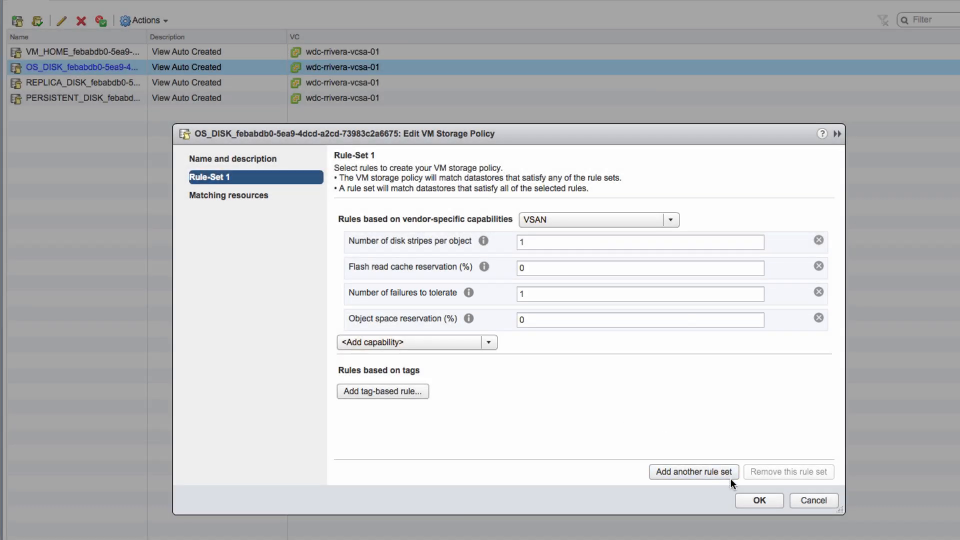
left_click(813, 500)
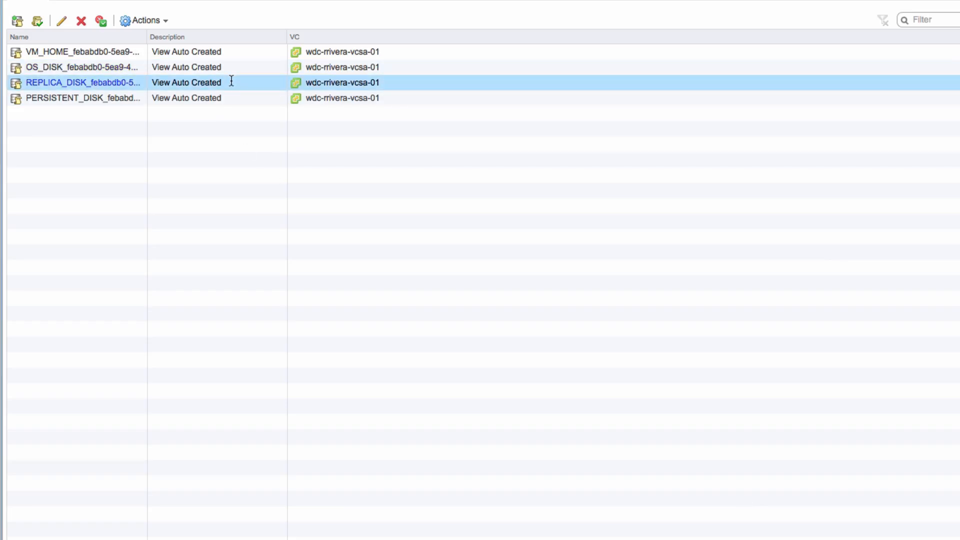
left_click(61, 20)
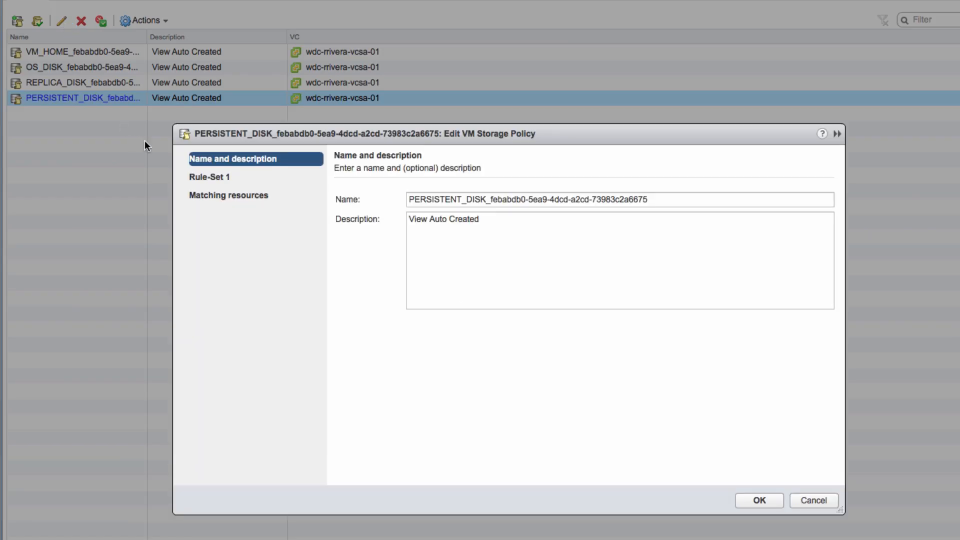
left_click(209, 177)
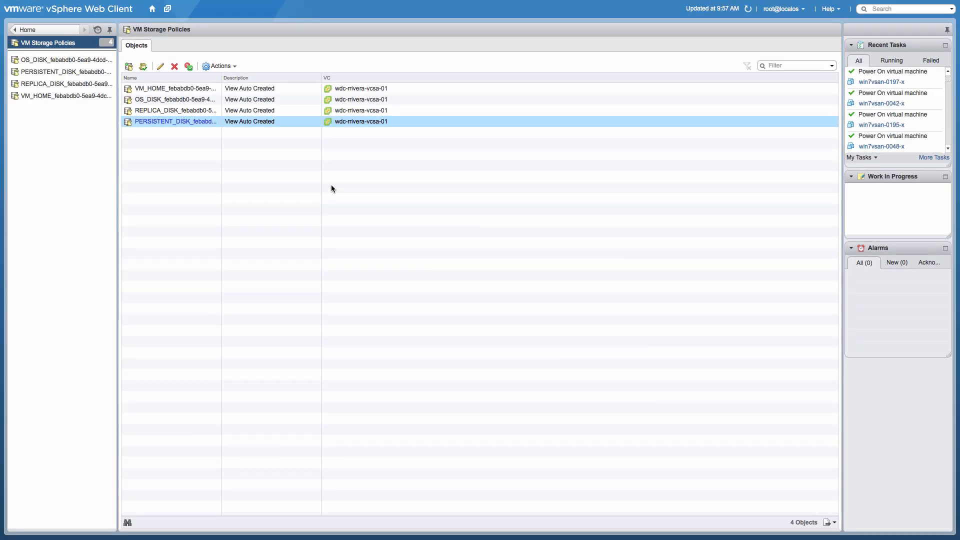
Step: Show win7vsan-0002-x's compliant storage policy assignments and its summary in the VDI pool
left_click(151, 9)
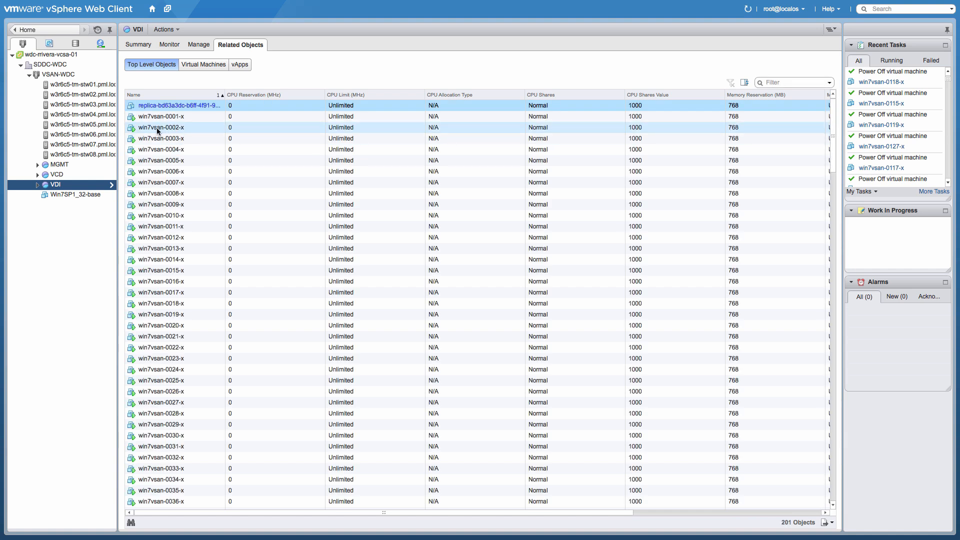
double_click(161, 127)
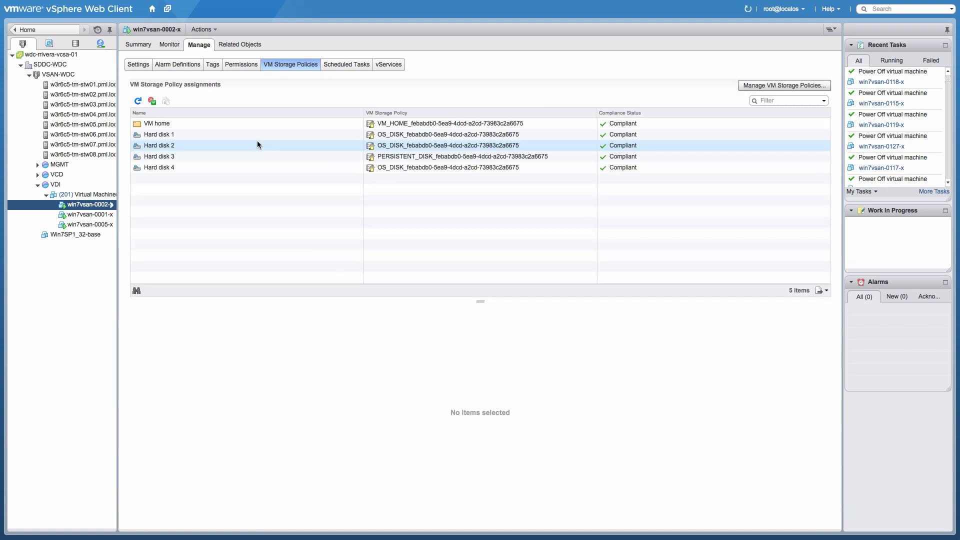
mouse_move(300, 145)
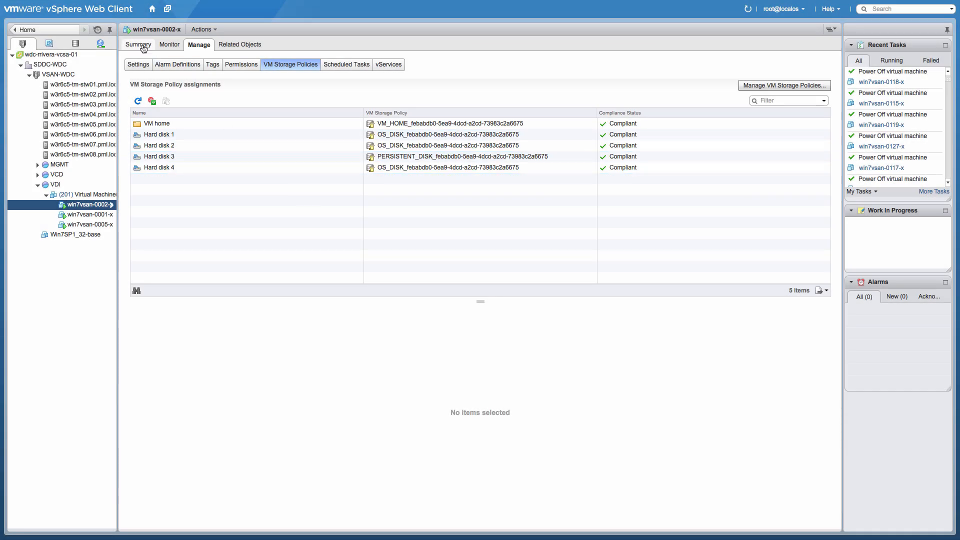
left_click(138, 44)
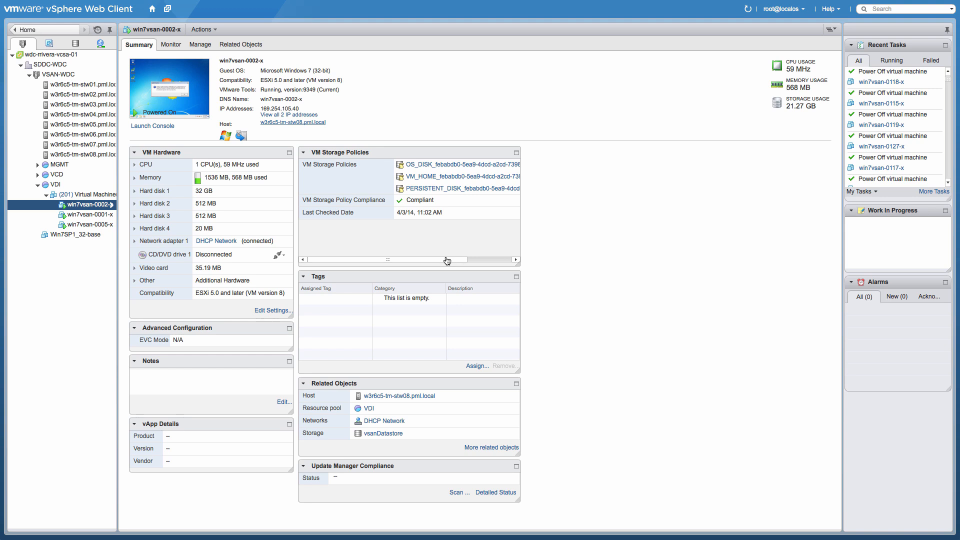
mouse_move(564, 301)
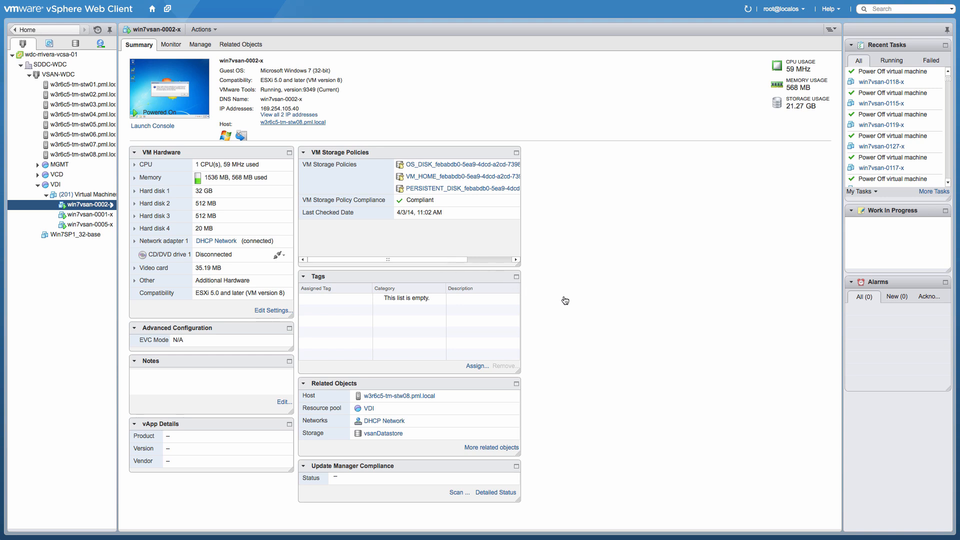